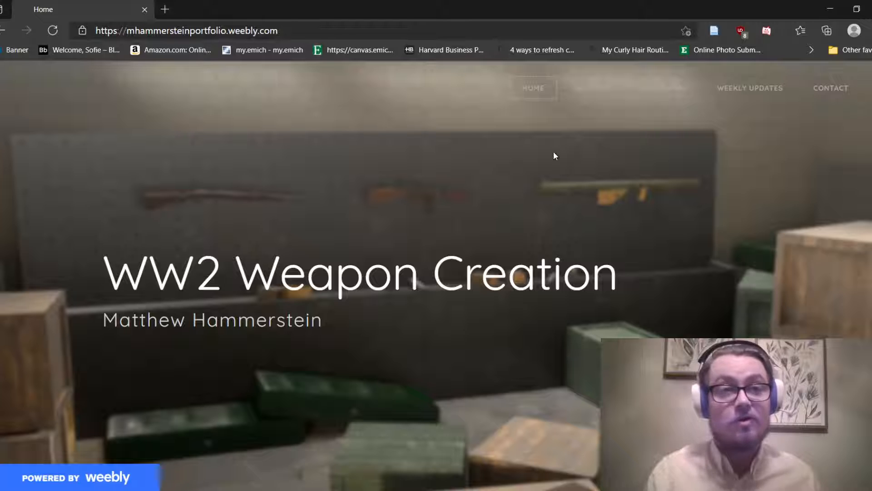
# Scroll down through the home page content of the WW2 weapon portfolio
pyautogui.scroll(-3)
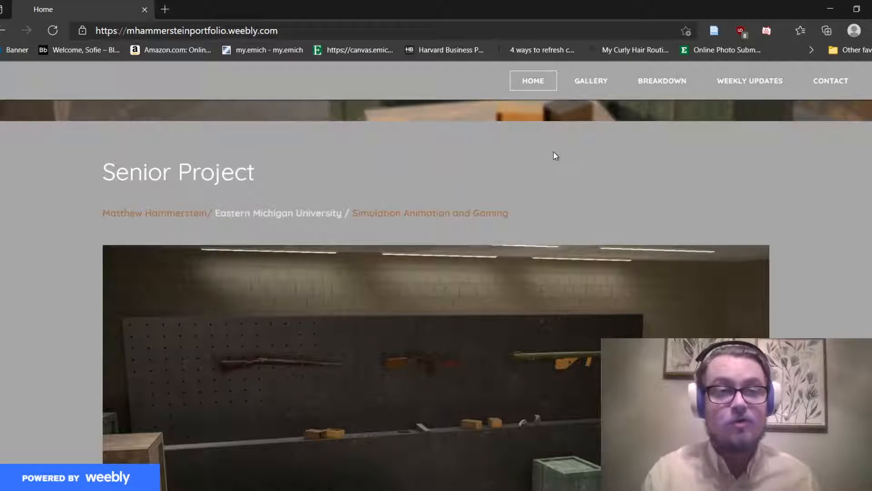
pyautogui.scroll(-3)
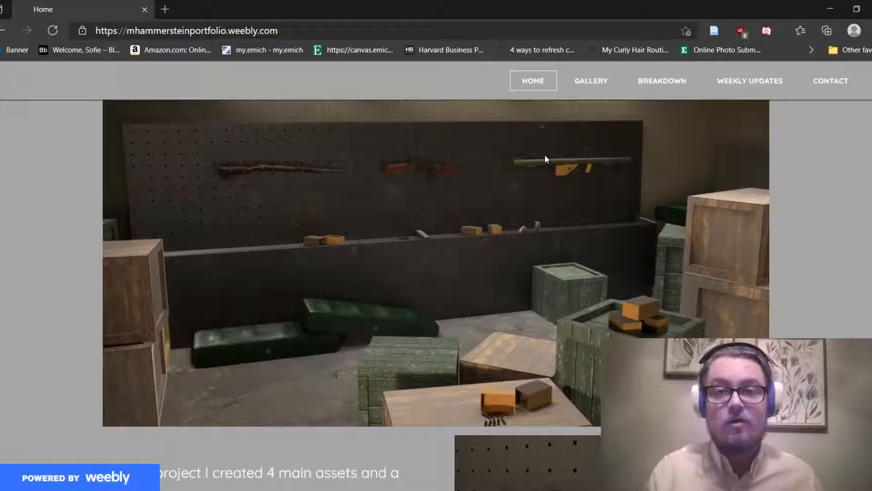
pyautogui.moveTo(527, 243)
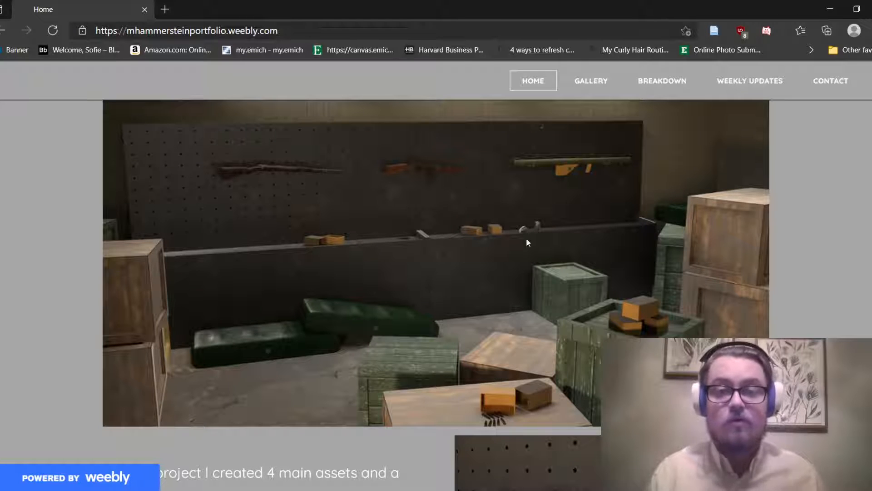
pyautogui.scroll(-3)
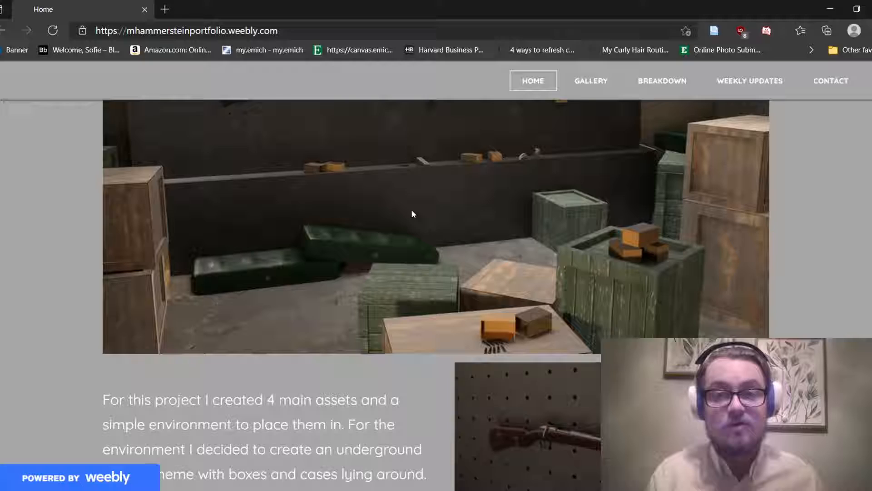
pyautogui.scroll(-3)
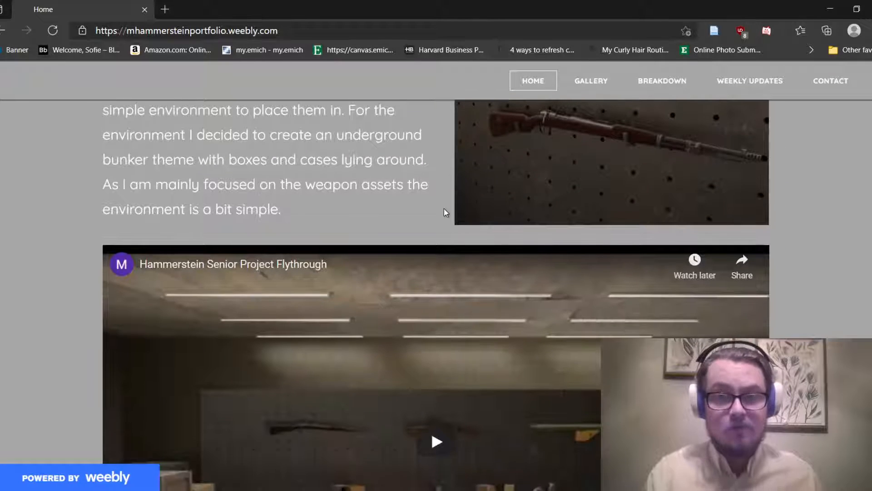
pyautogui.click(437, 441)
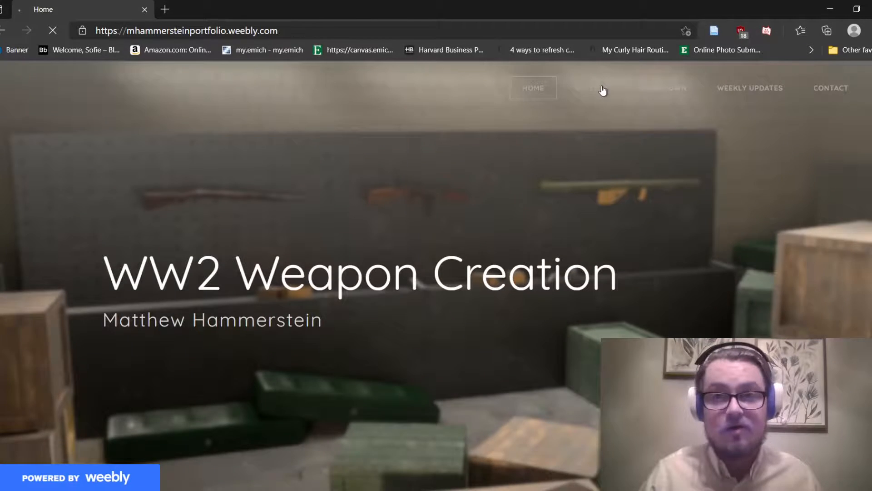
# Go to the Gallery page, enlarge a final render, view the next one, then close back to the grid
pyautogui.click(590, 87)
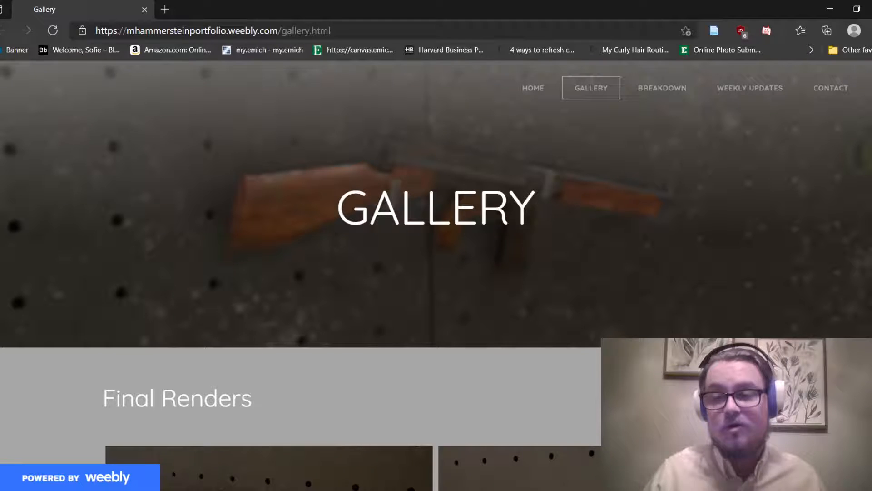
pyautogui.scroll(-3)
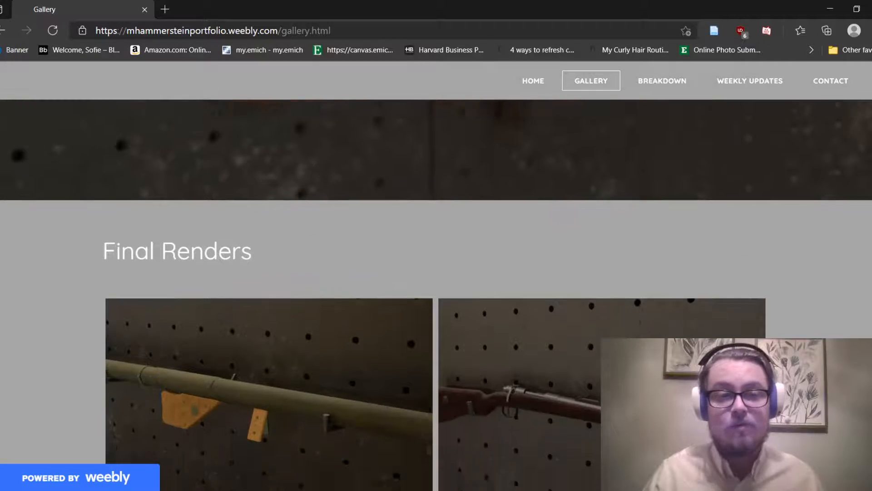
pyautogui.click(269, 395)
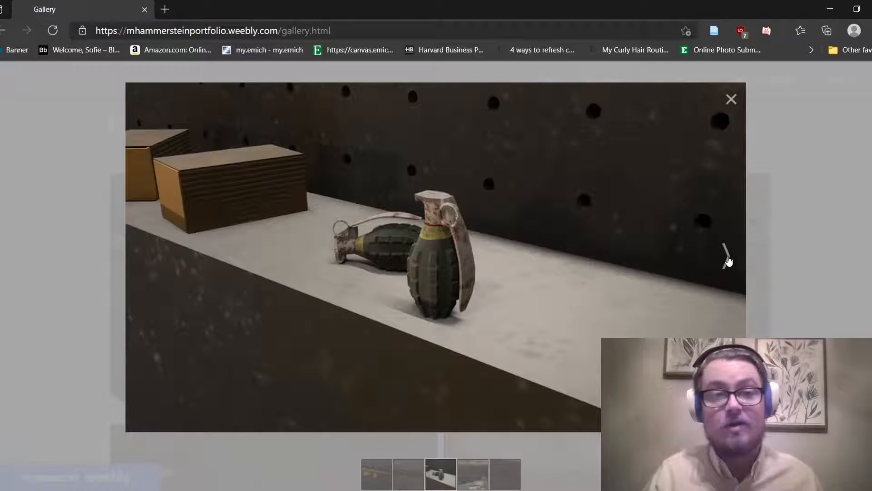
pyautogui.click(441, 473)
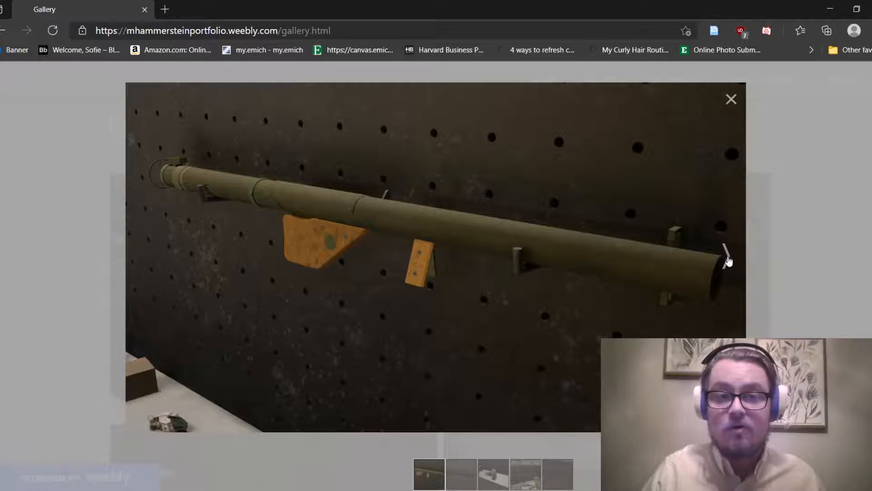
pyautogui.click(730, 99)
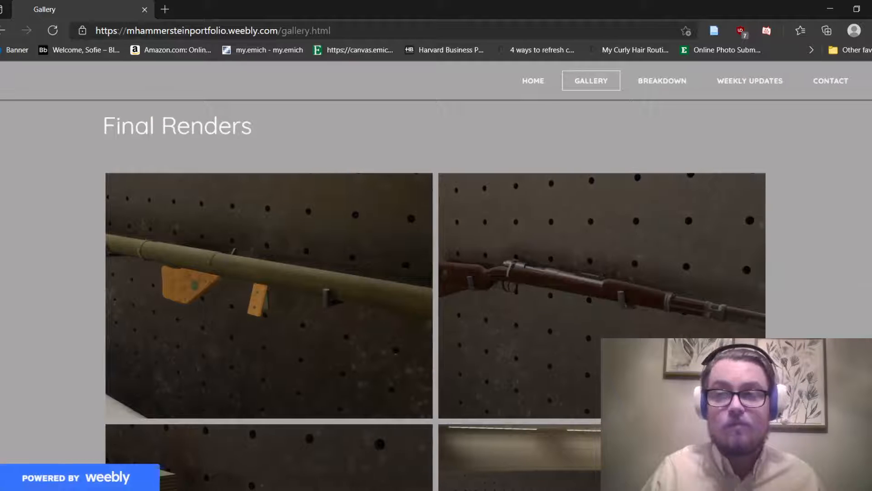
pyautogui.scroll(-3)
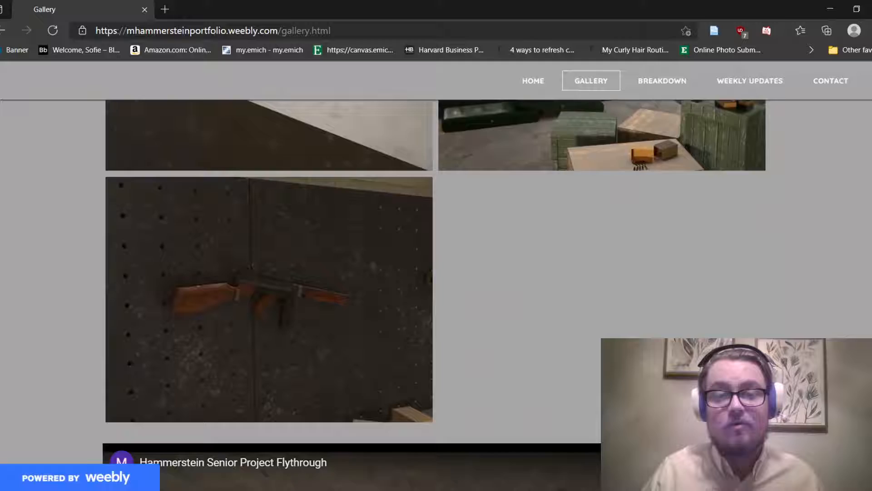
pyautogui.scroll(-3)
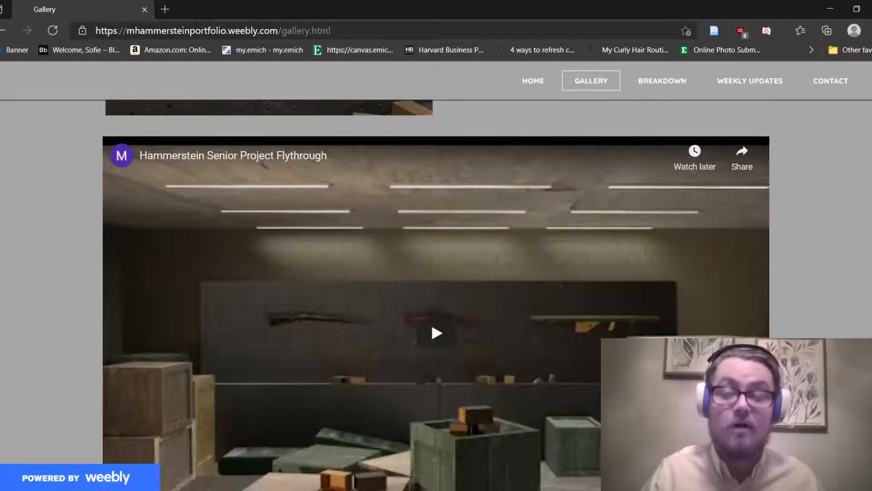
pyautogui.scroll(-3)
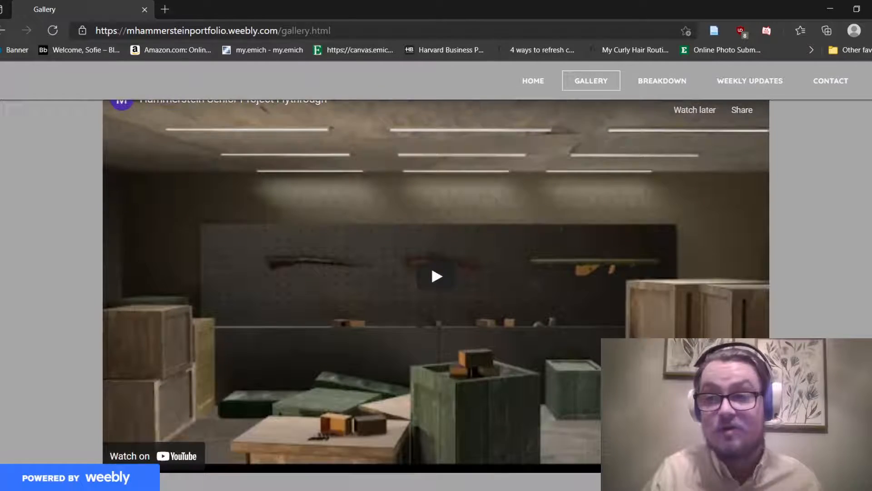
pyautogui.scroll(-3)
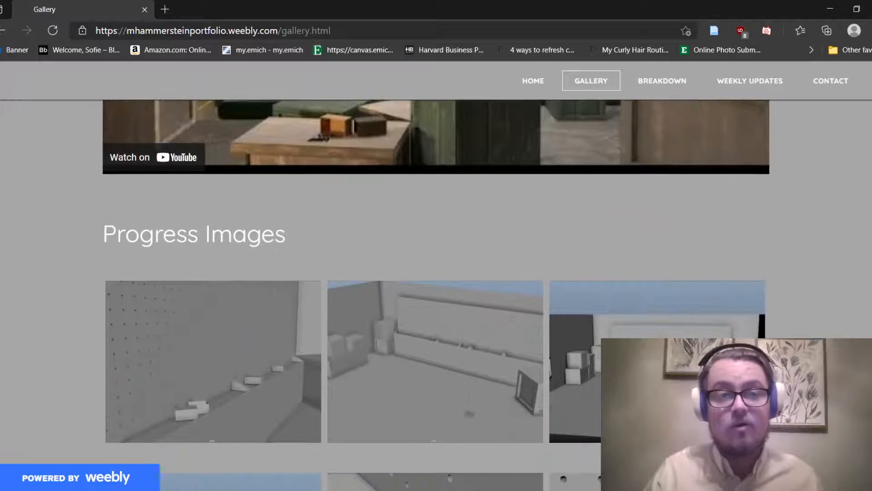
pyautogui.scroll(-3)
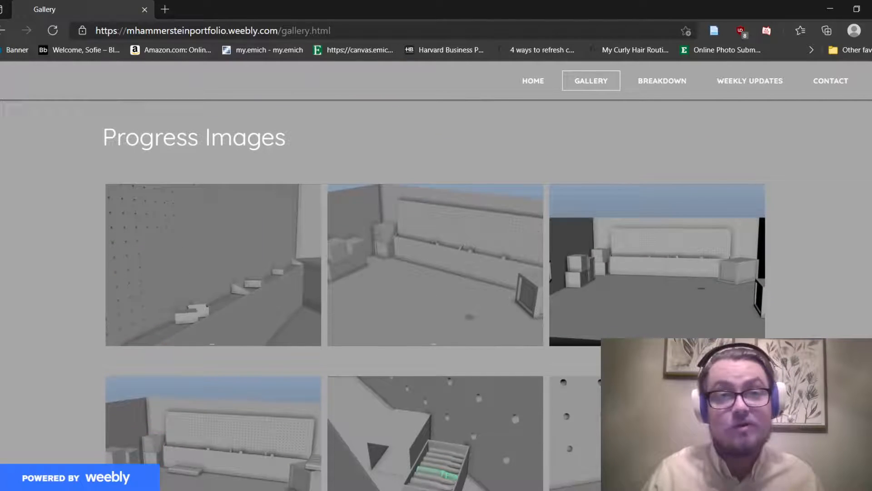
pyautogui.scroll(-3)
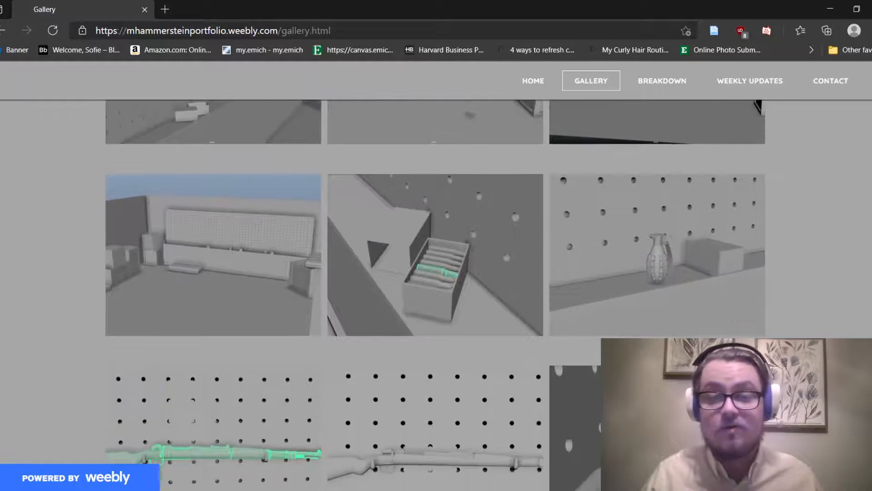
pyautogui.scroll(-3)
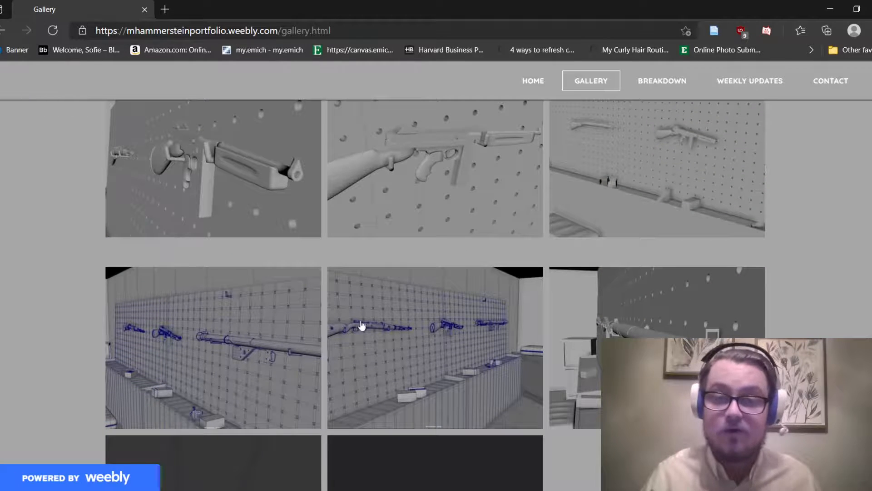
pyautogui.click(362, 325)
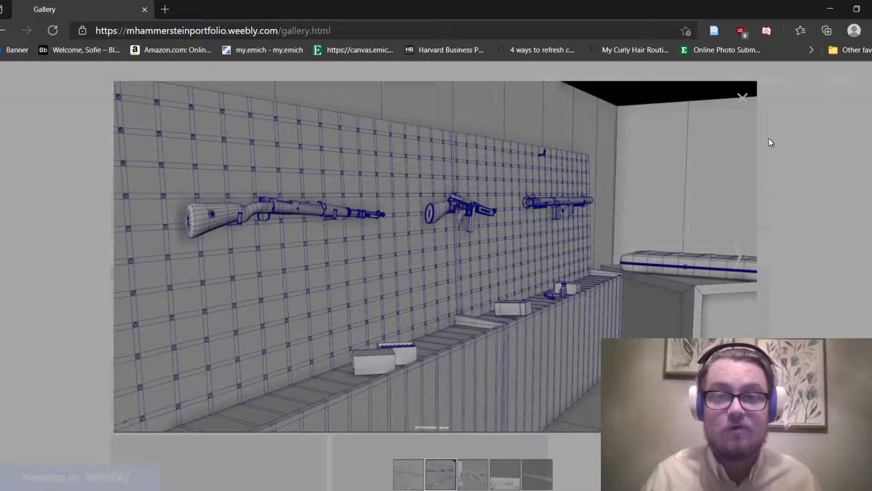
pyautogui.click(742, 96)
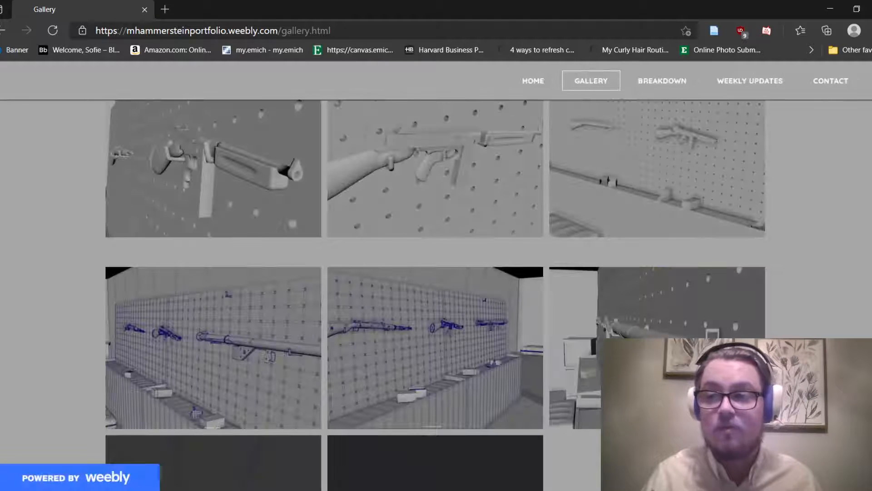
pyautogui.scroll(-3)
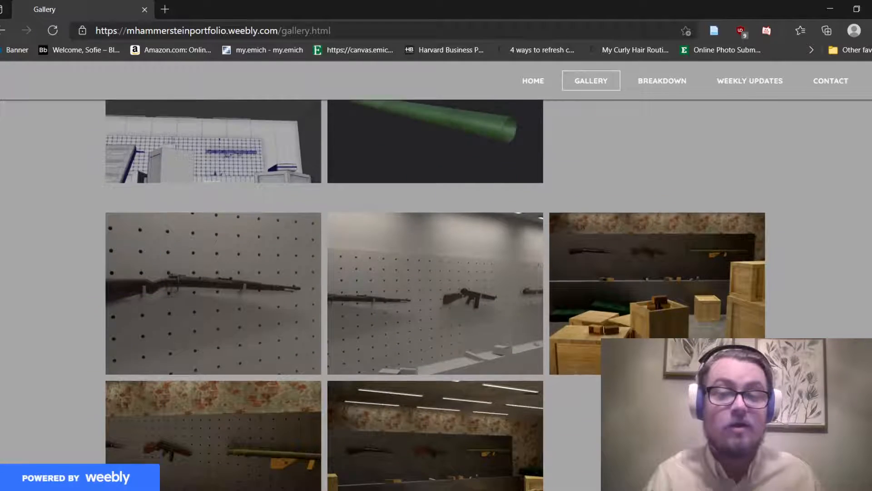
pyautogui.scroll(-3)
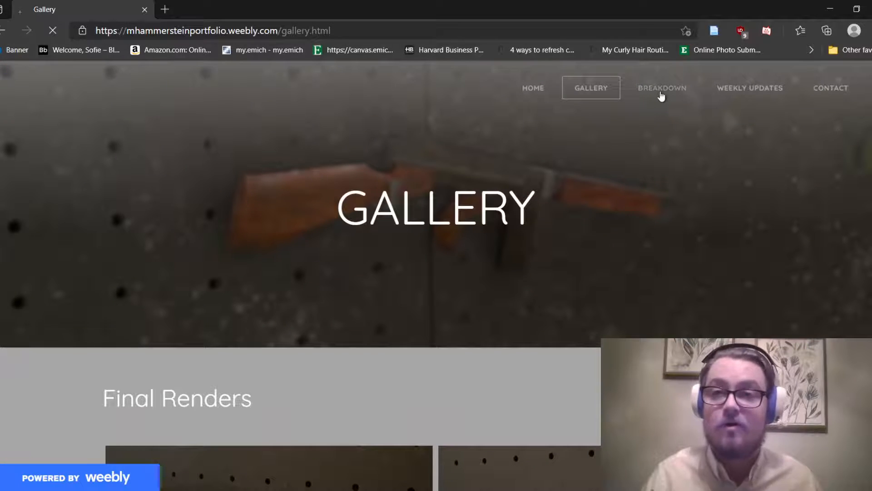
# Go to the Breakdown page and scroll past the banner to Applications Used and the Concept section with the MP/41 render
pyautogui.click(662, 87)
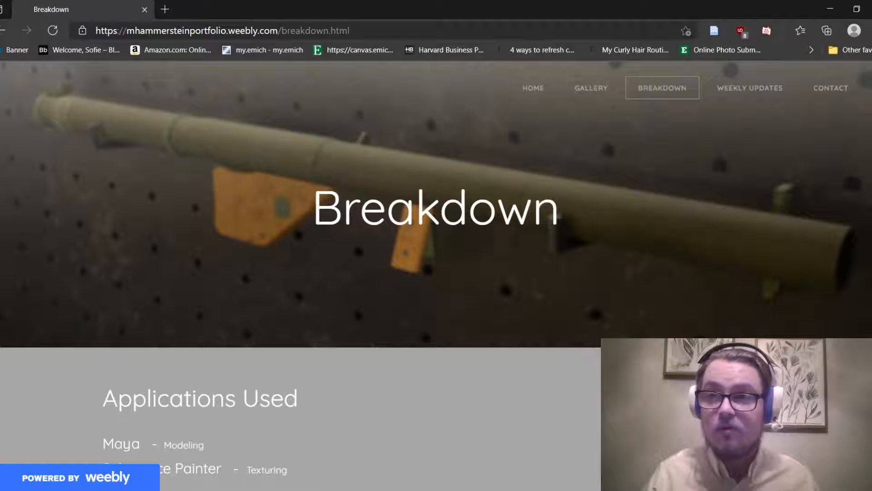
pyautogui.scroll(-3)
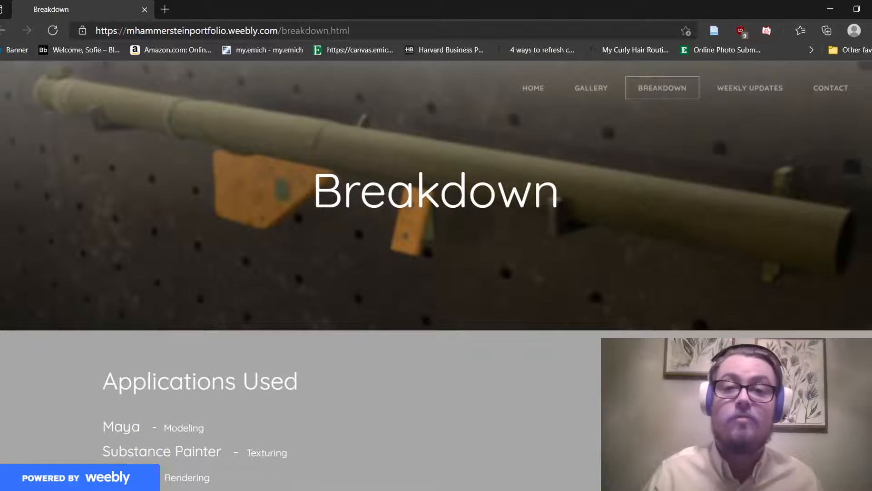
pyautogui.scroll(-3)
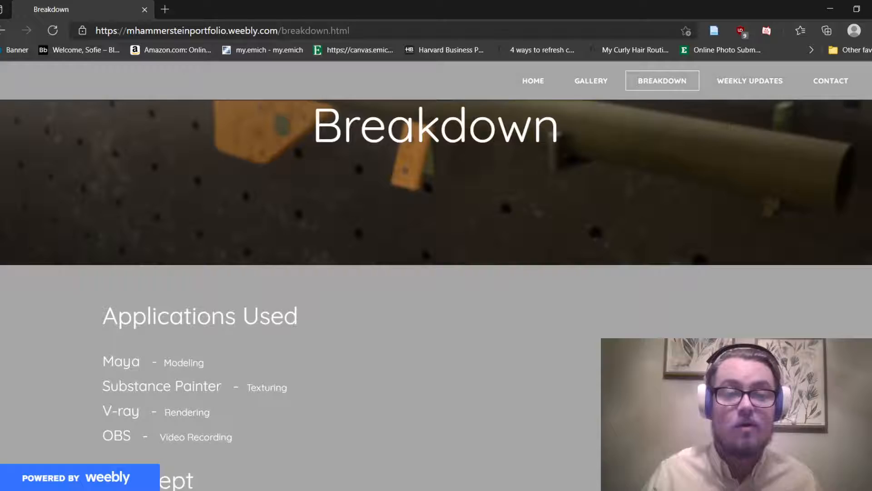
pyautogui.scroll(-3)
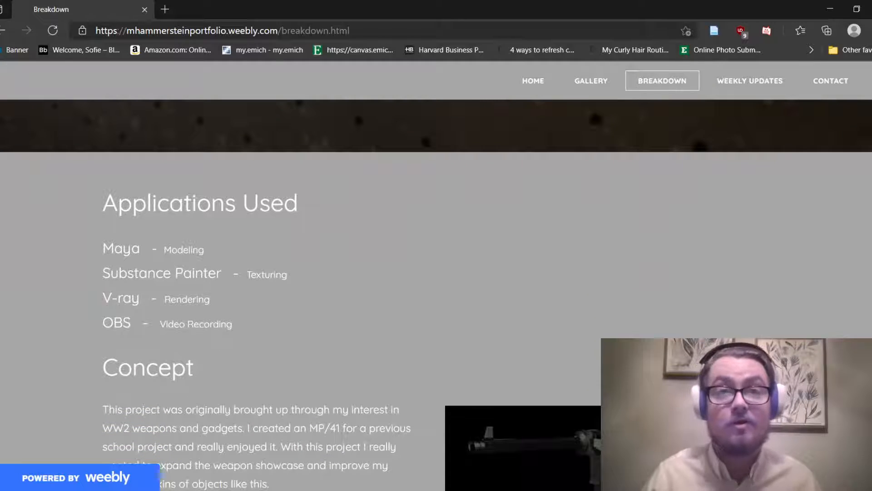
pyautogui.scroll(-3)
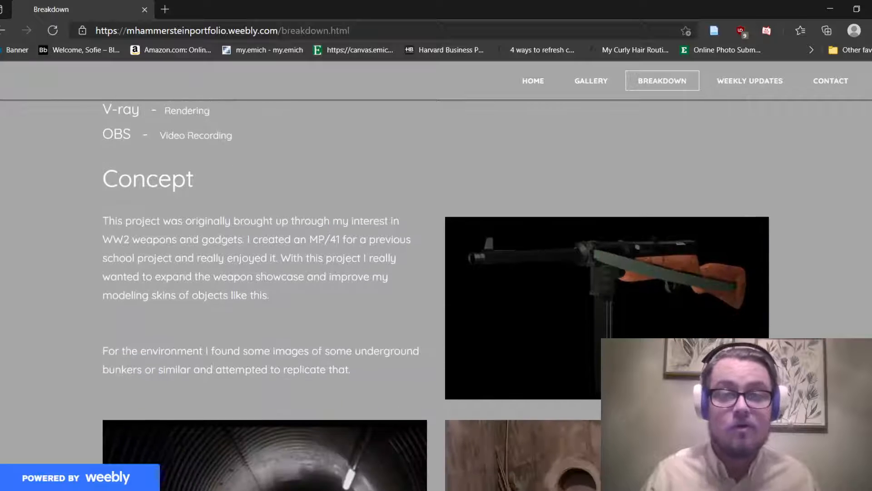
pyautogui.scroll(-3)
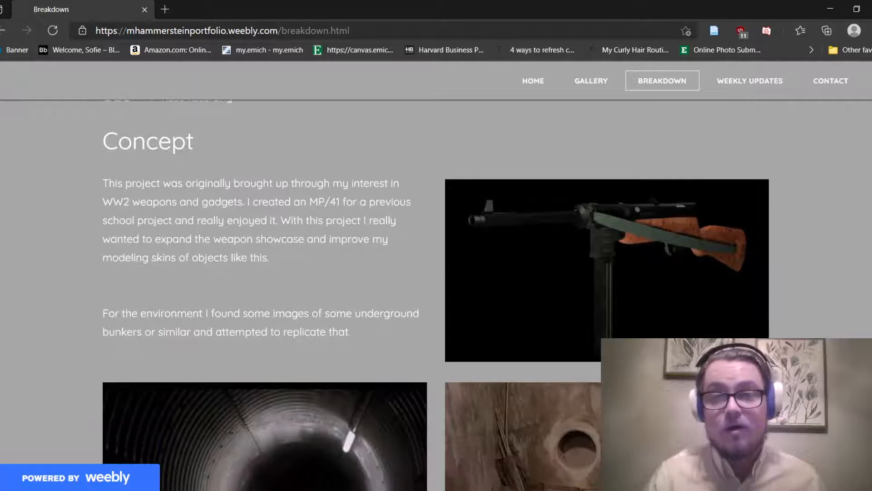
pyautogui.scroll(-3)
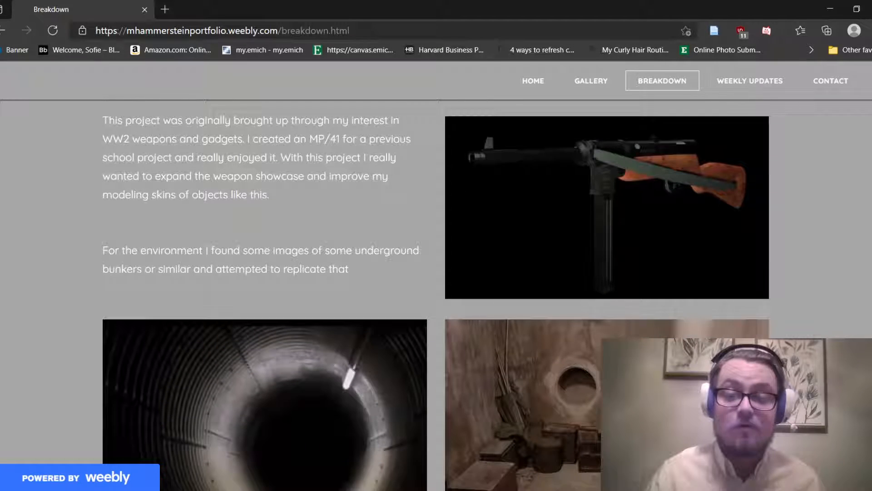
# Scroll down past the underground bunker and tunnel reference images toward the Modeling Process section
pyautogui.scroll(-3)
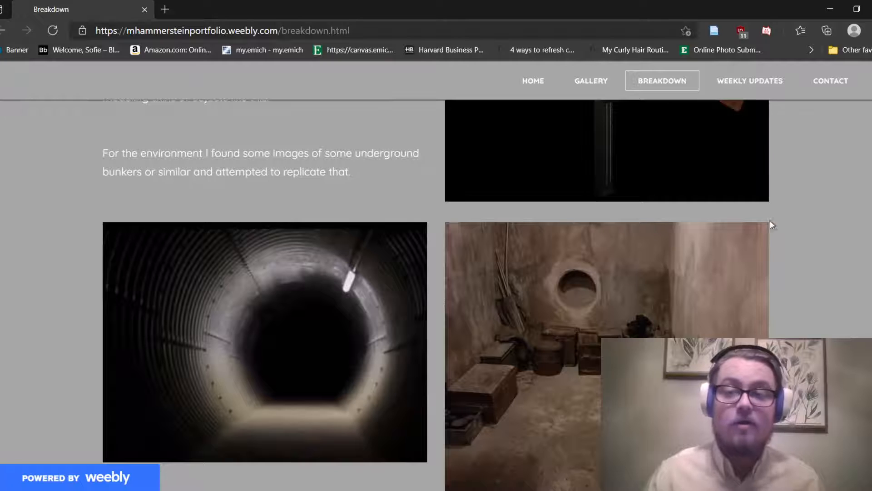
pyautogui.scroll(-3)
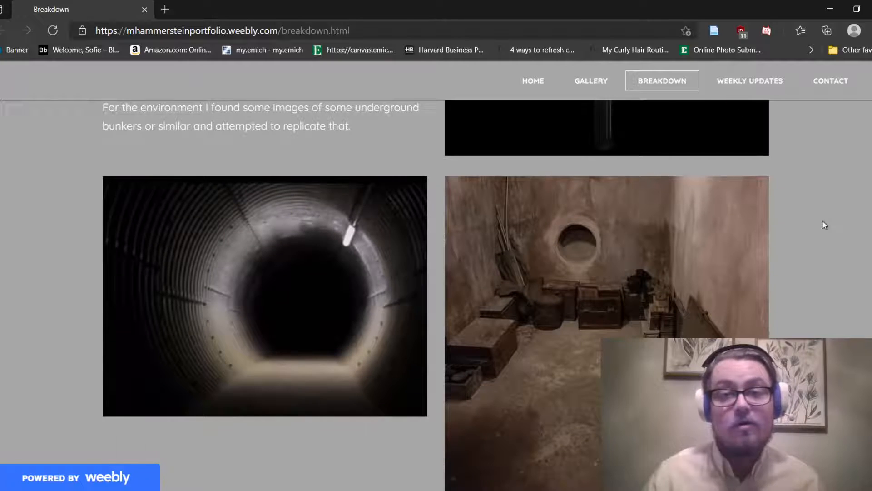
pyautogui.moveTo(710, 291)
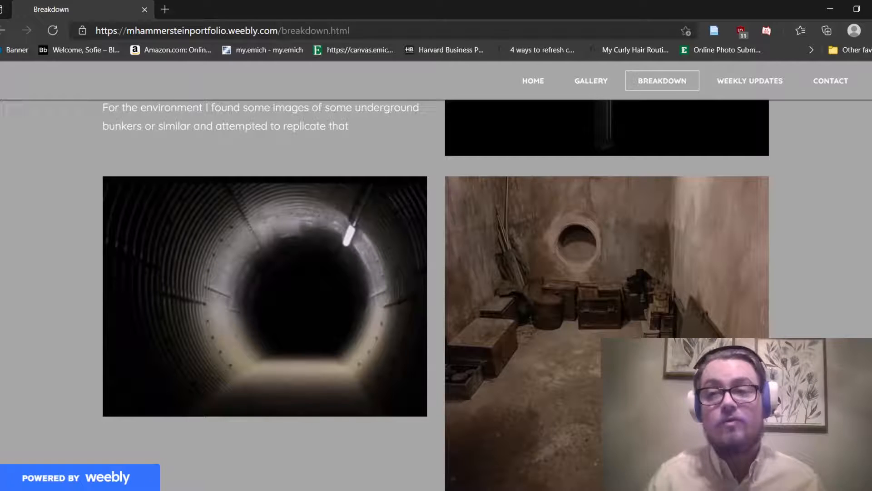
pyautogui.scroll(-3)
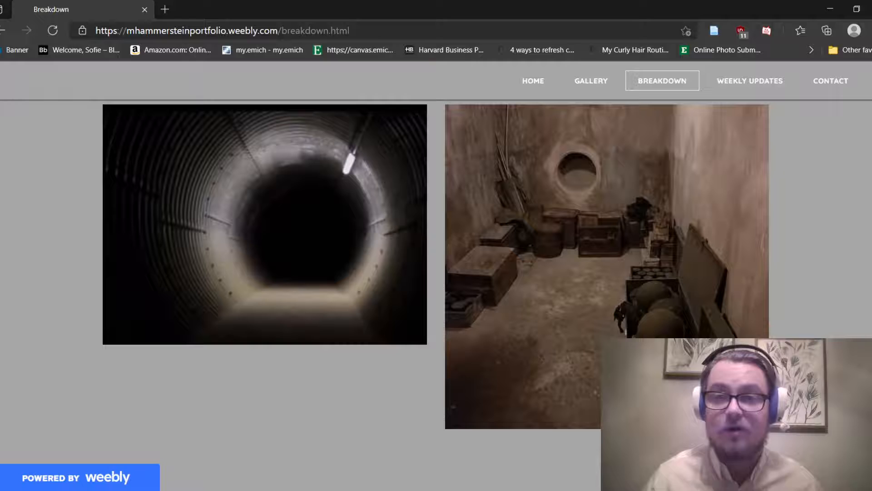
pyautogui.scroll(-3)
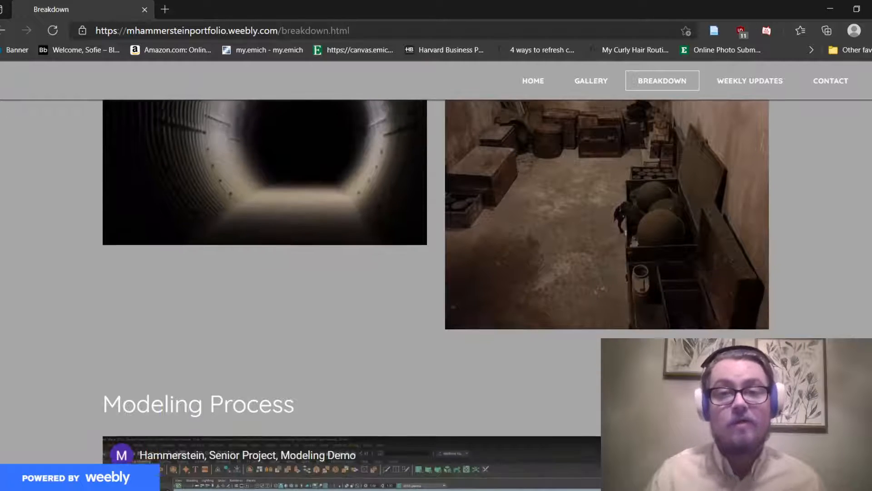
# Scroll through the Modeling Process demo video and its description down to the Texturing section
pyautogui.scroll(-3)
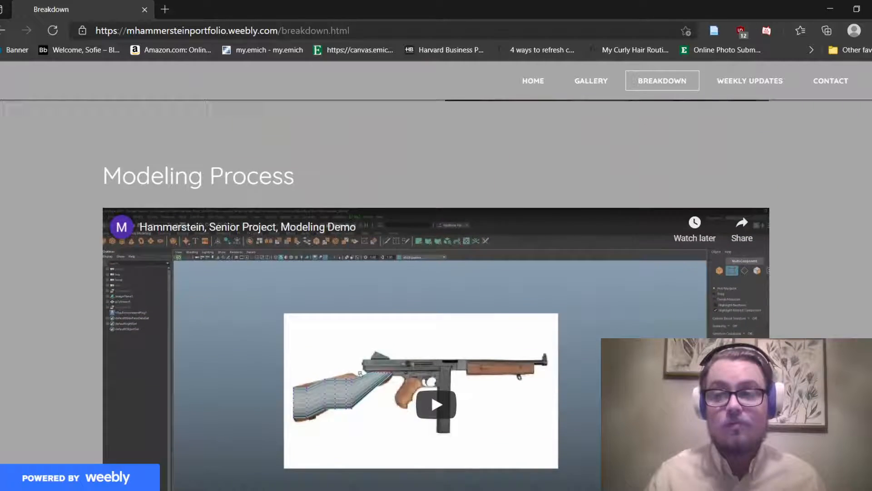
pyautogui.scroll(-3)
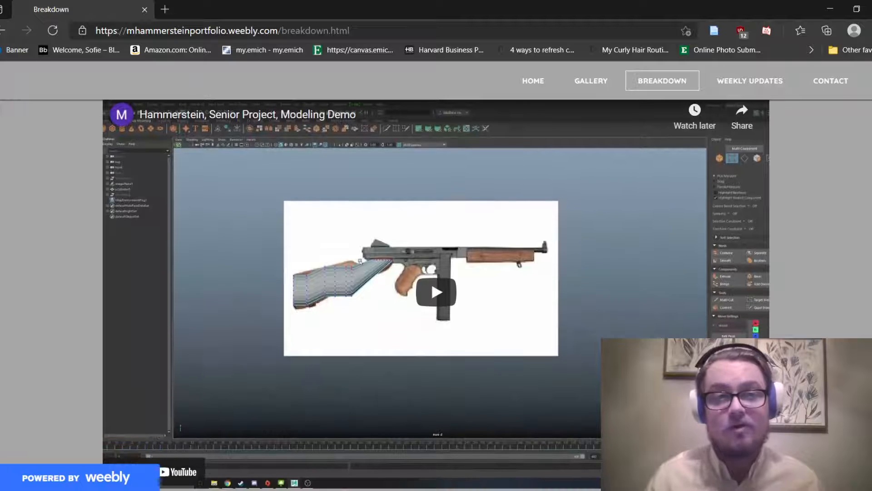
pyautogui.scroll(-3)
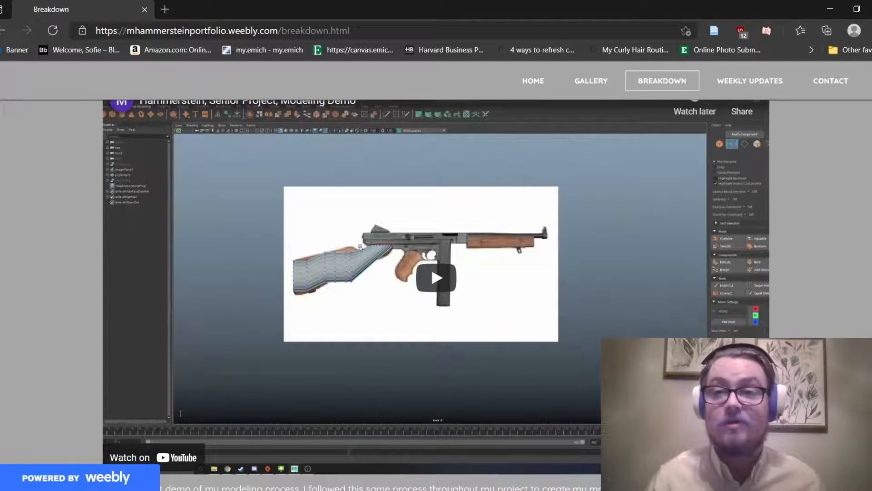
pyautogui.scroll(-3)
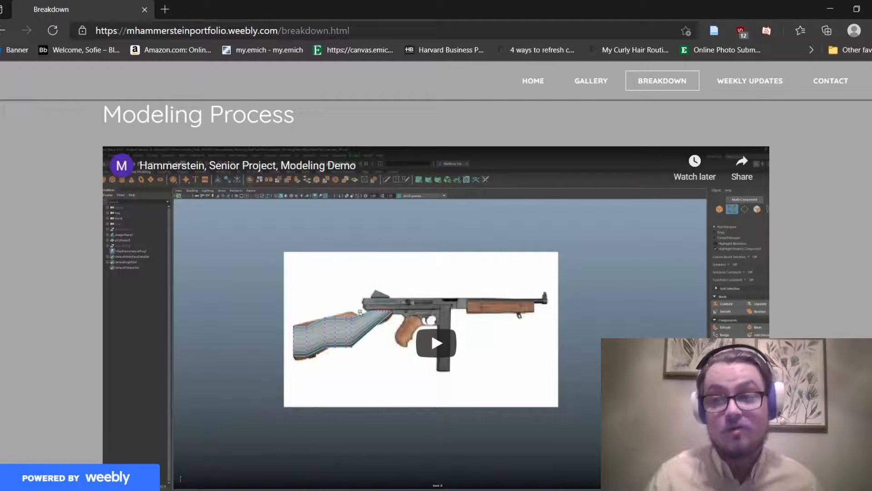
pyautogui.scroll(-3)
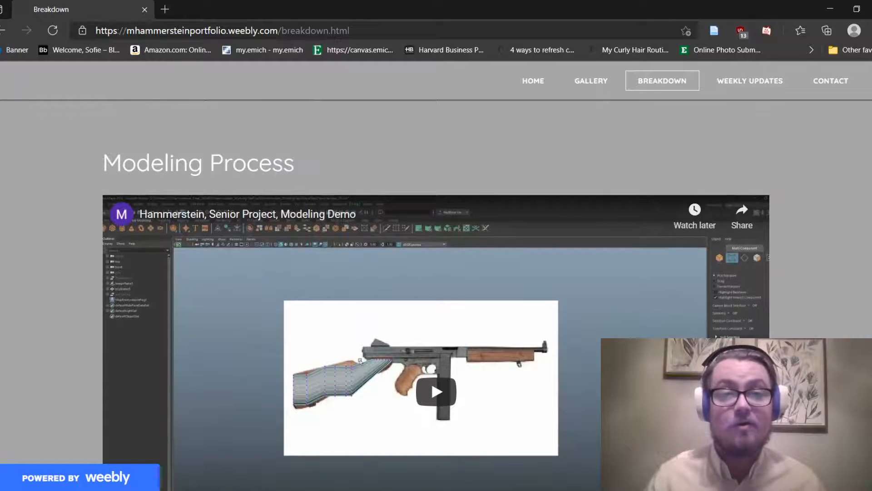
pyautogui.scroll(-3)
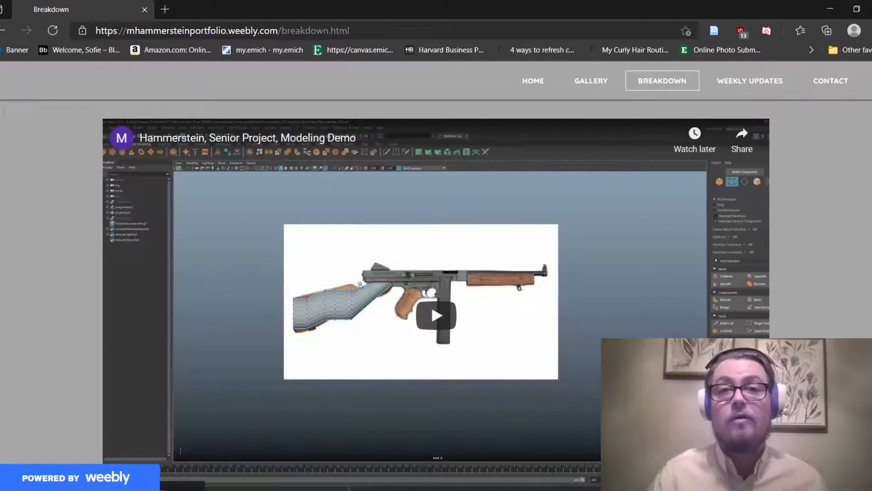
pyautogui.scroll(-3)
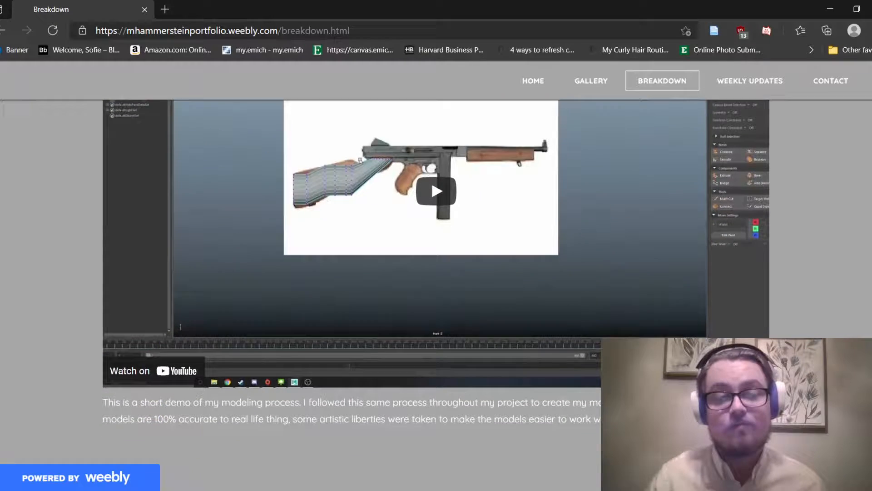
pyautogui.scroll(-3)
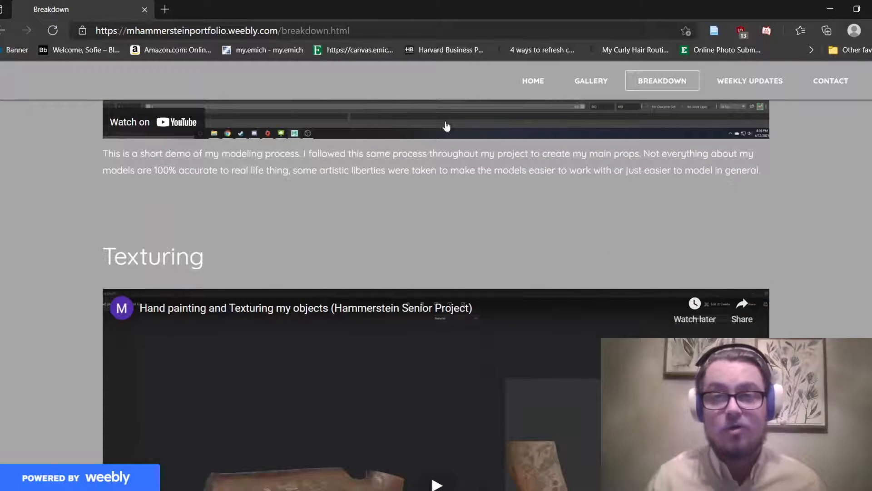
# Scroll to the Texturing hand-painting video, then back up to the Breakdown page banner
pyautogui.scroll(-3)
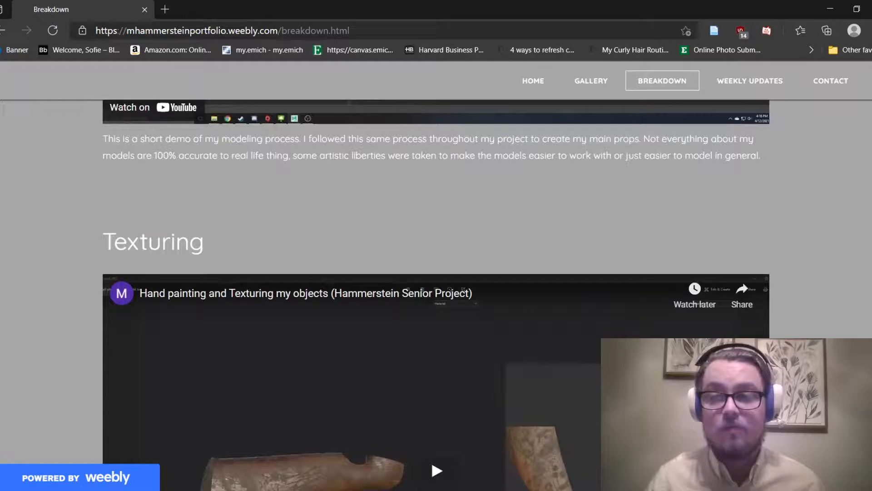
pyautogui.scroll(-3)
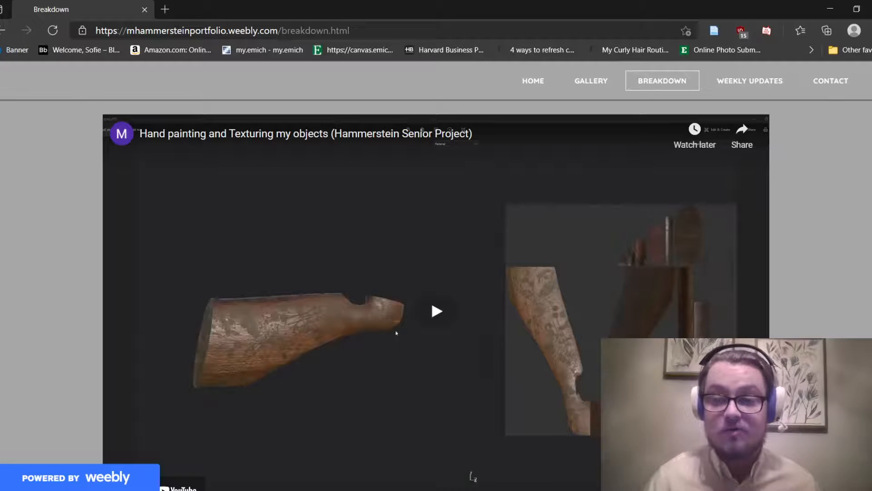
pyautogui.scroll(-3)
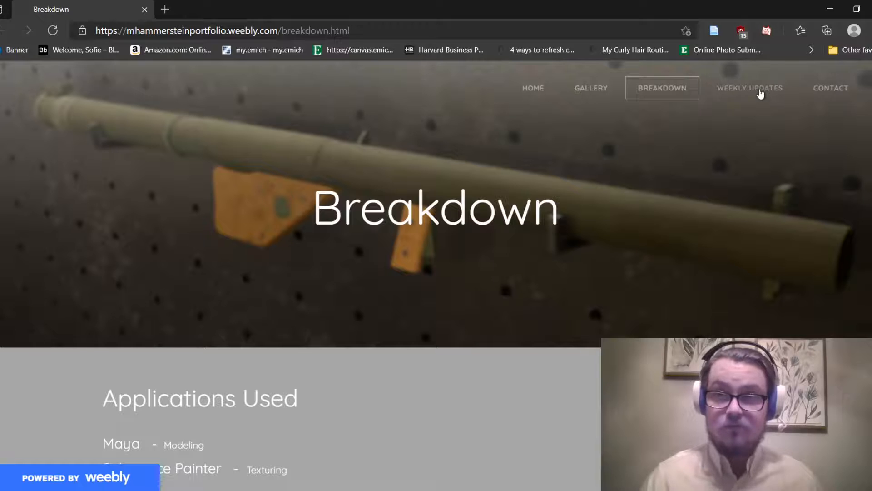
# Go to the Weekly Updates page and scroll to the Week 14/15 and Week 13 posts with the archives list
pyautogui.click(750, 87)
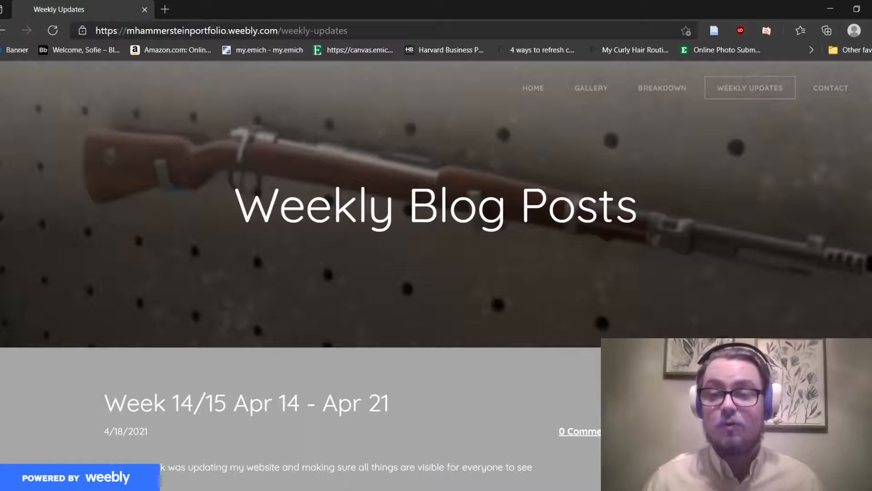
pyautogui.scroll(-3)
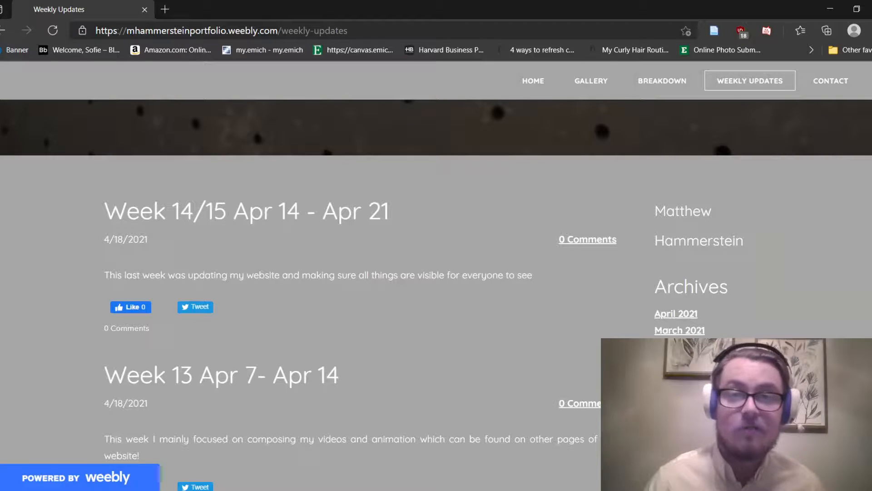
pyautogui.scroll(-3)
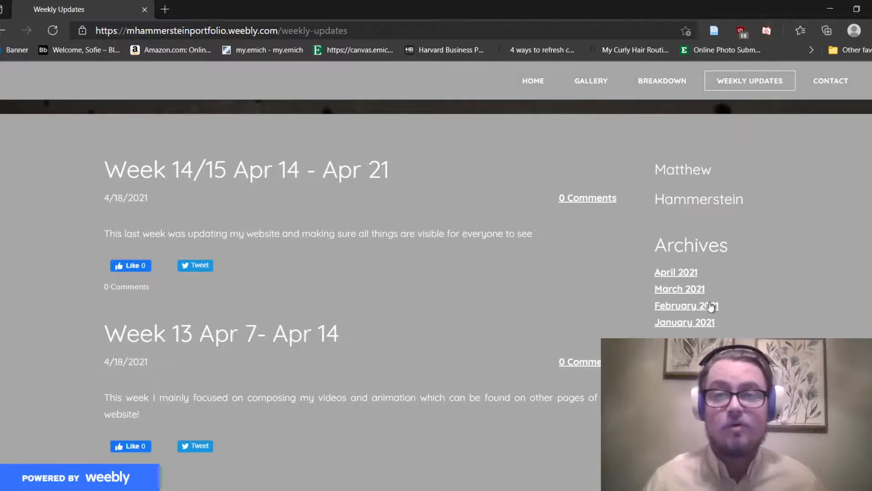
# View the January 2021 blog archive and scroll through its posts on starting the weapon rack model
pyautogui.click(684, 321)
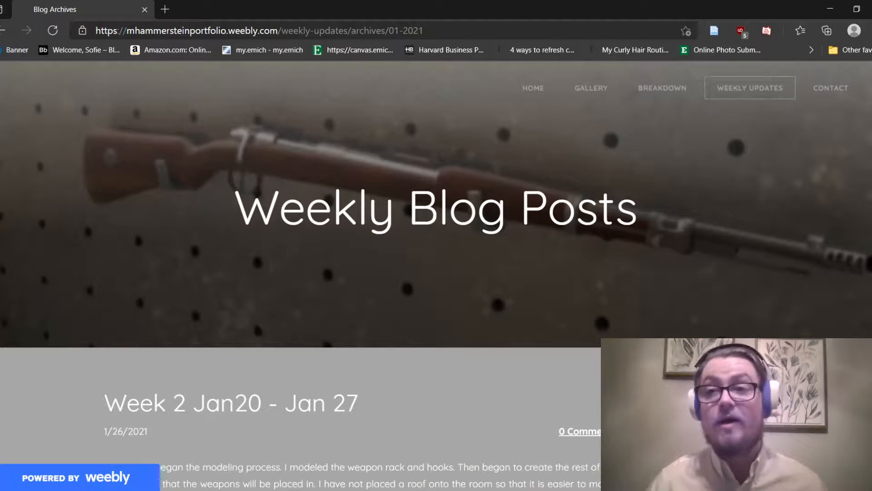
pyautogui.scroll(-3)
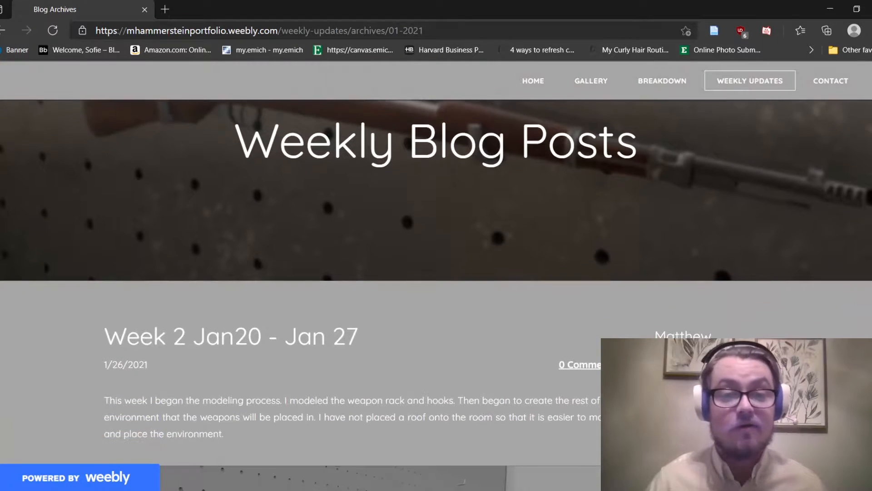
pyautogui.scroll(-3)
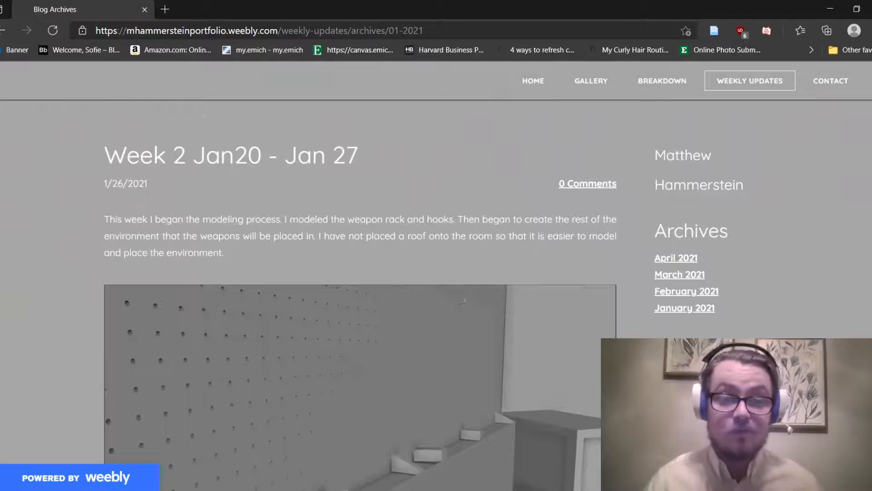
pyautogui.scroll(-3)
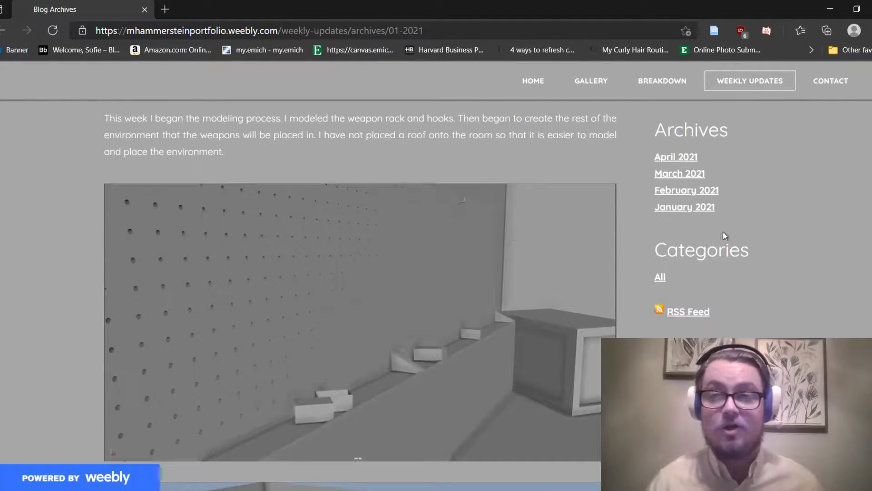
pyautogui.scroll(-3)
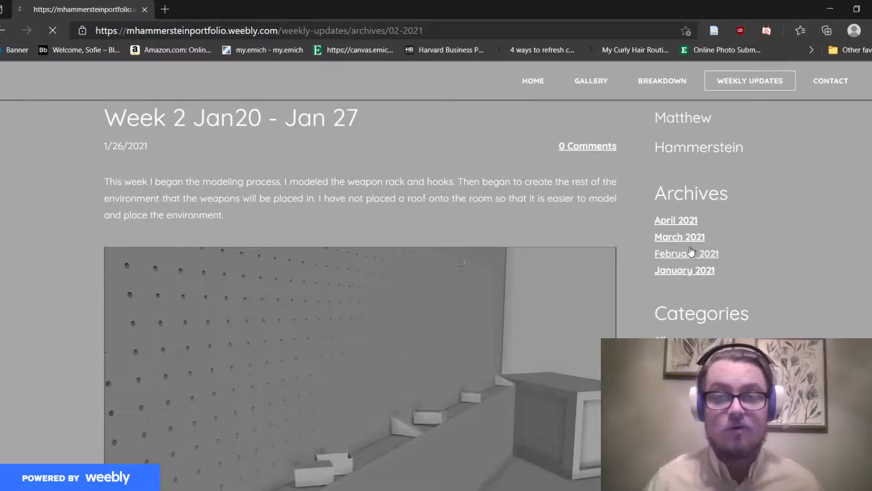
# Browse the February and April 2021 archives, scrolling through their weekly posts
pyautogui.click(686, 254)
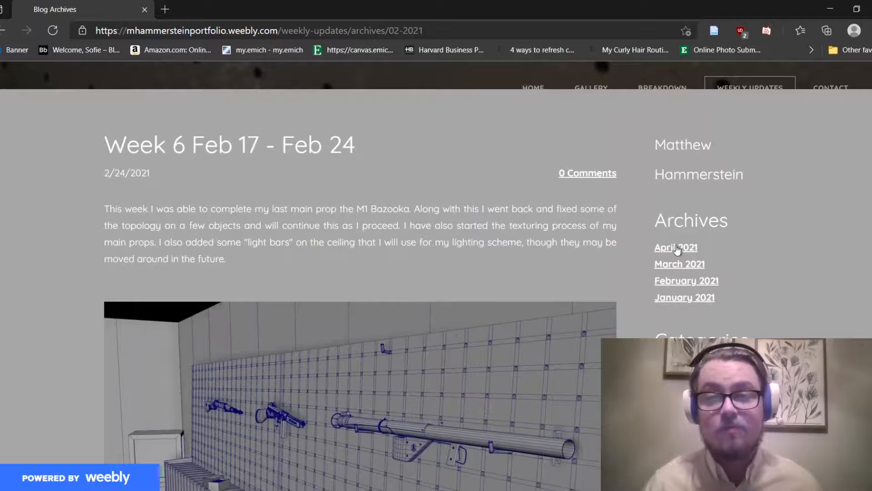
pyautogui.click(675, 247)
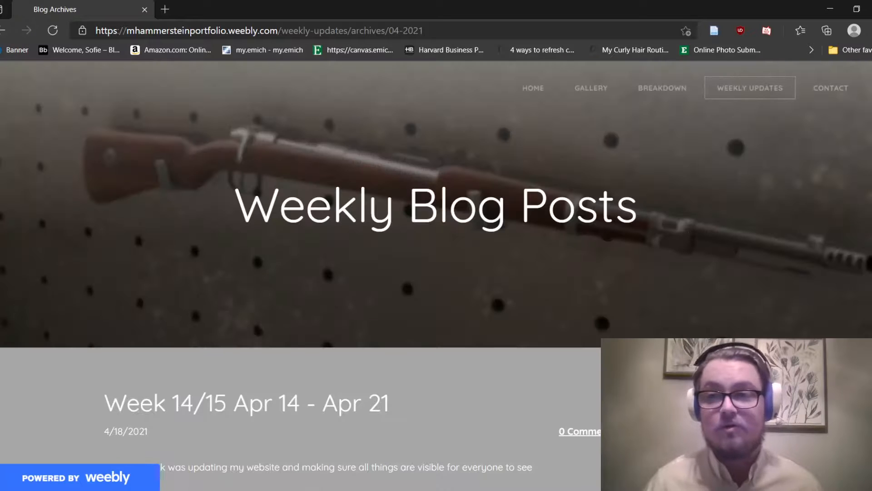
pyautogui.scroll(-3)
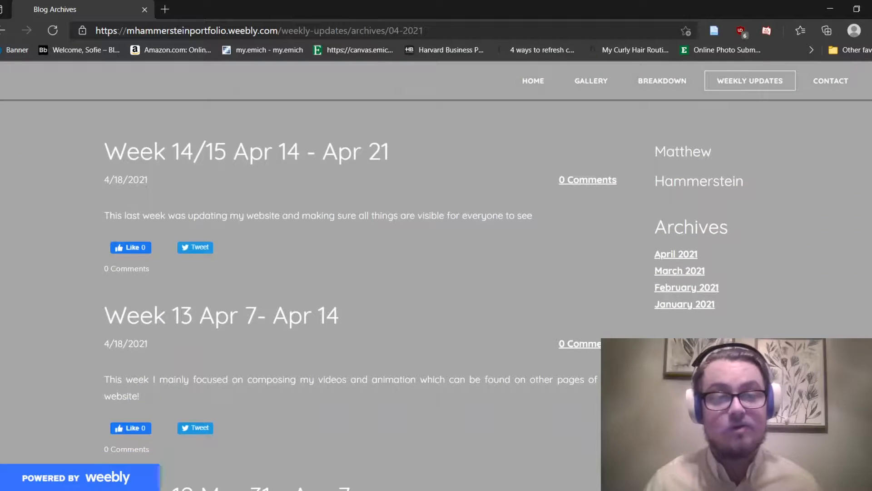
pyautogui.scroll(-3)
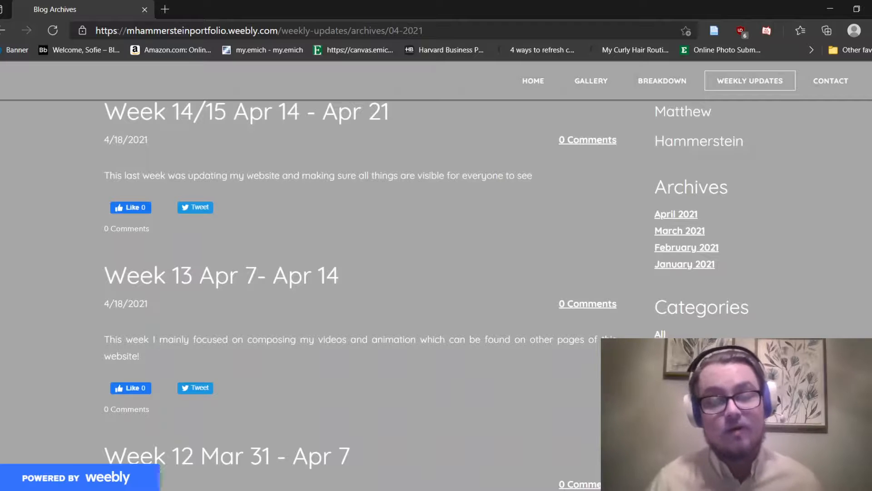
pyautogui.scroll(-3)
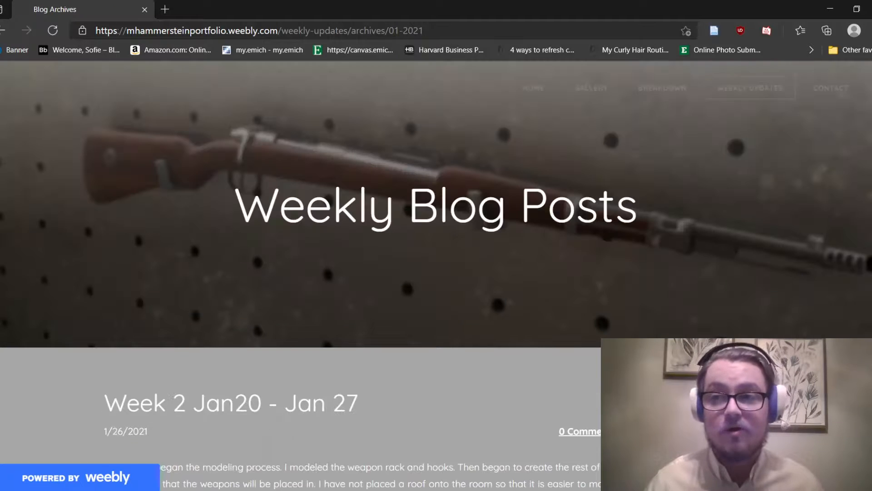
pyautogui.scroll(-3)
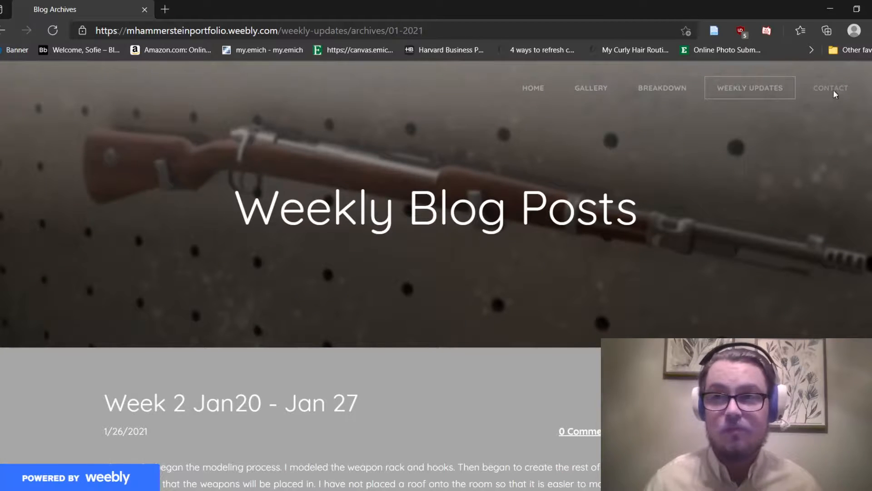
# Go to the Contact page and look over the Get In Touch details and message form
pyautogui.click(830, 87)
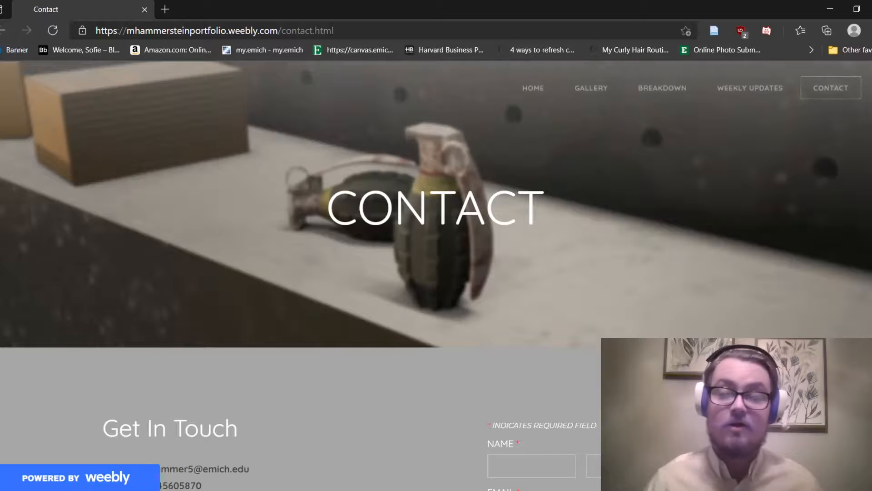
pyautogui.scroll(-3)
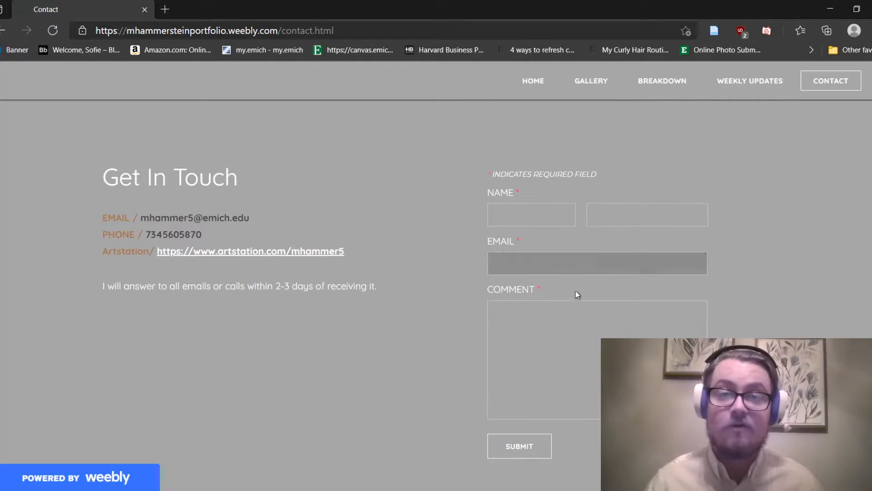
pyautogui.moveTo(162, 217); pyautogui.dragTo(249, 217)
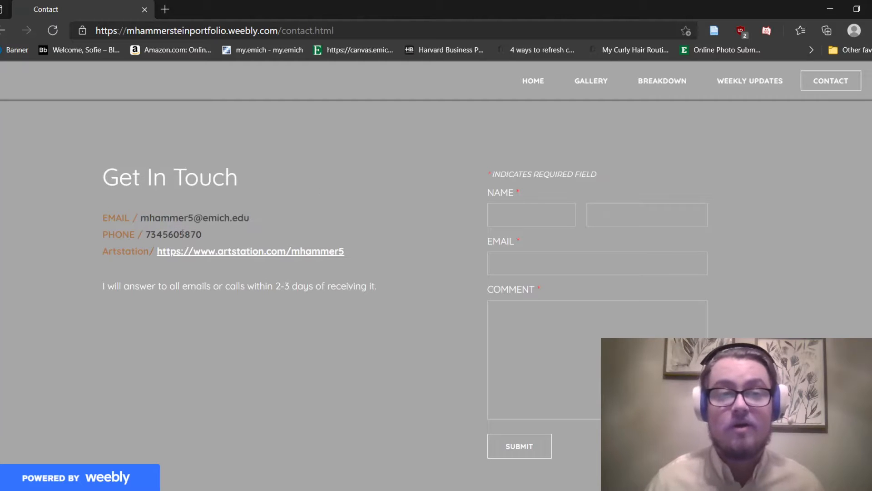
pyautogui.scroll(3)
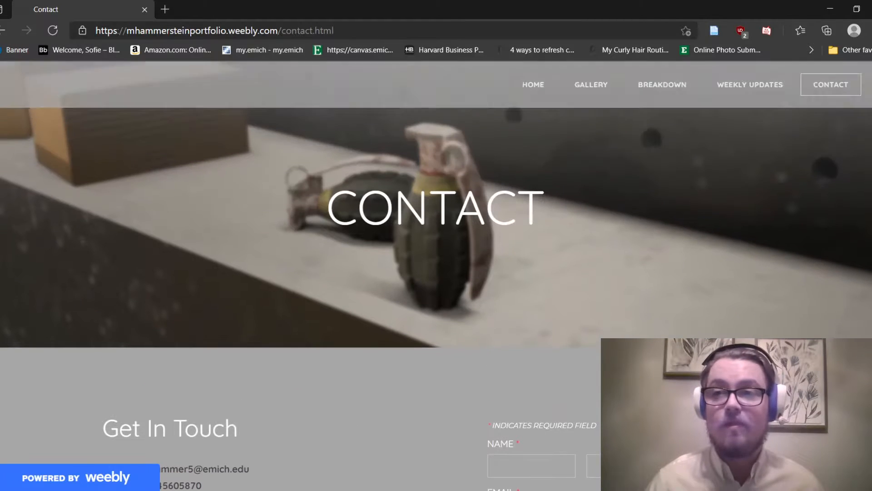
# Return to the home page with the WW2 Weapon Creation banner
pyautogui.click(532, 84)
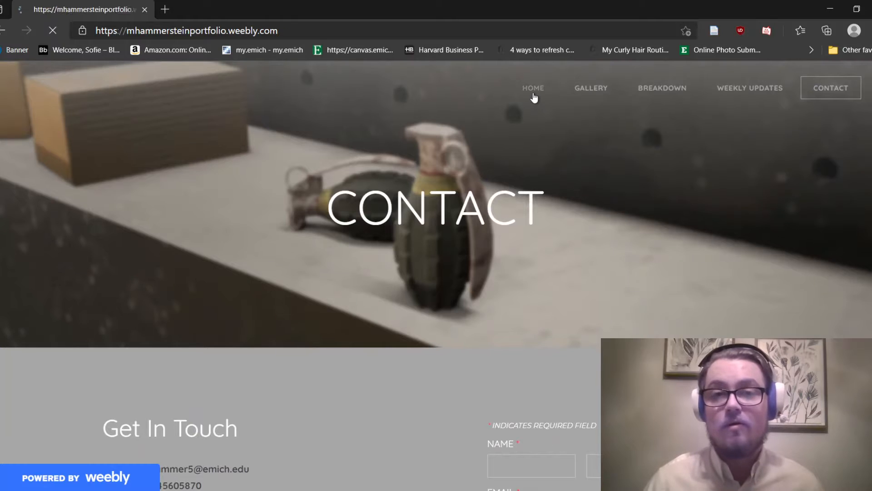
pyautogui.click(532, 88)
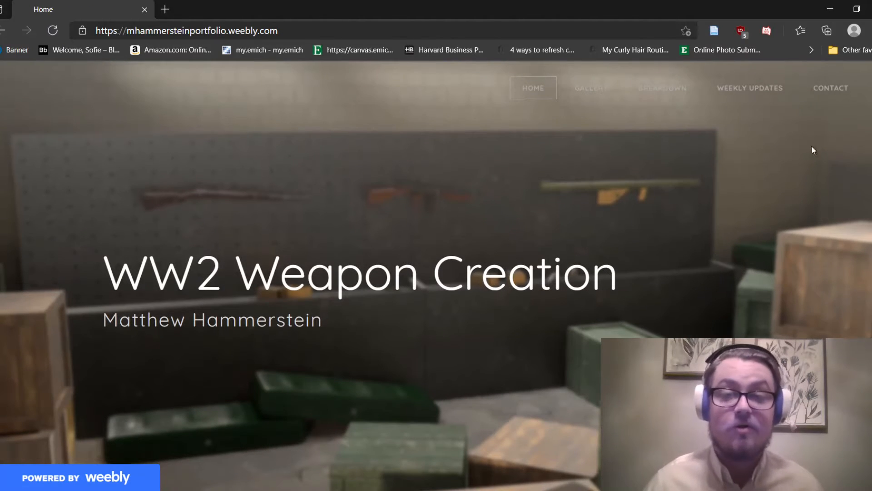
pyautogui.moveTo(731, 172)
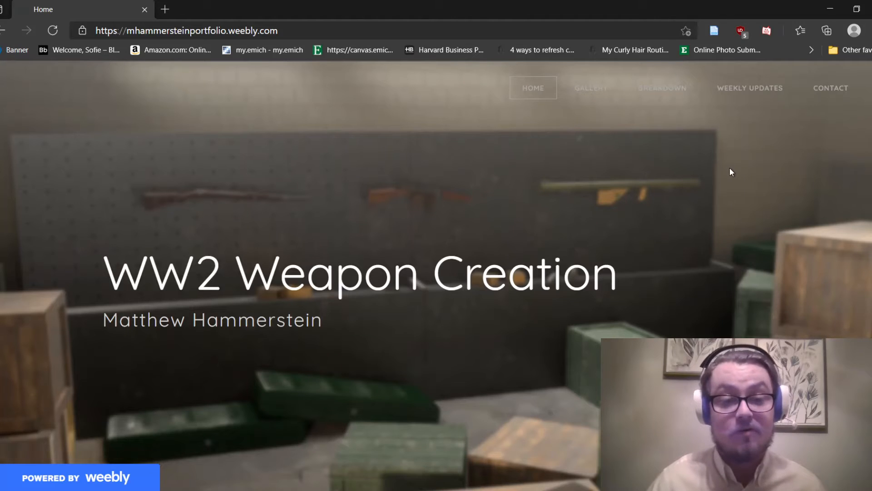